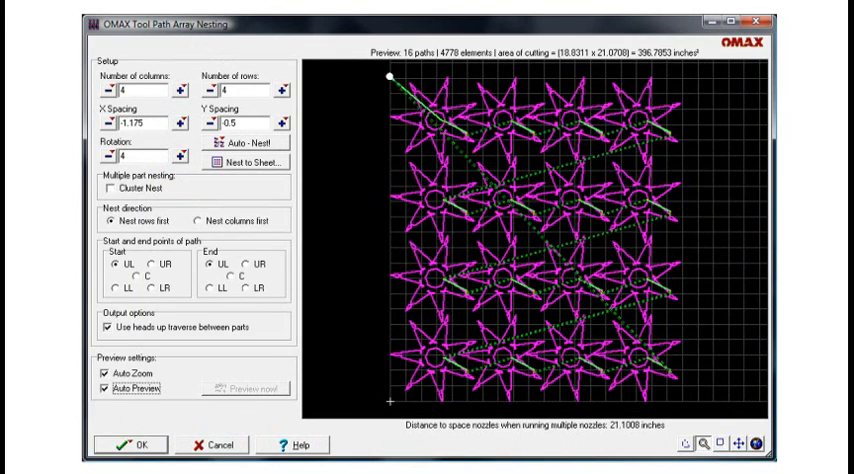
- Preview the 4 by 4 array nesting of the star-shaped part, 16 paths total
left_click(118, 440)
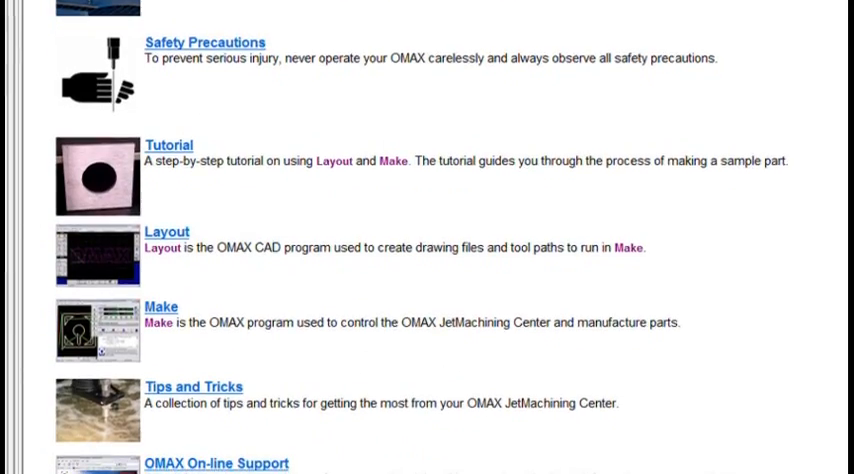
- Scroll the Interactive Reference topics past Tutorial, Layout, Make, Tips and On-line Support, then select a topic
scroll("down", 3)
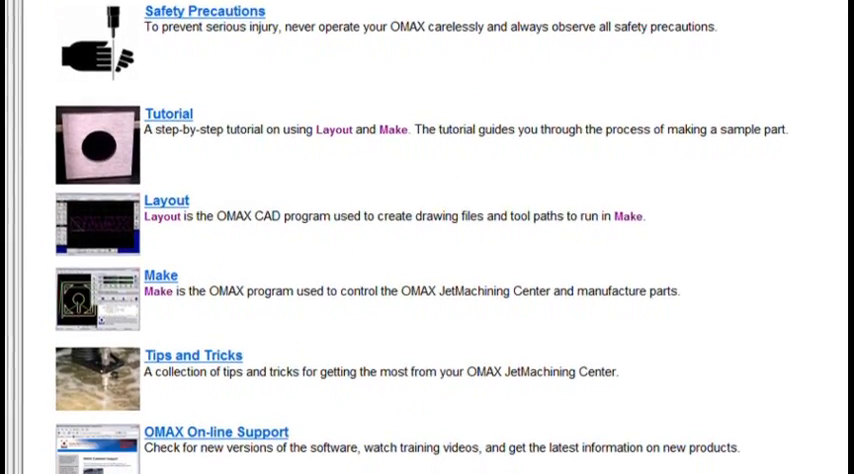
scroll("down", 3)
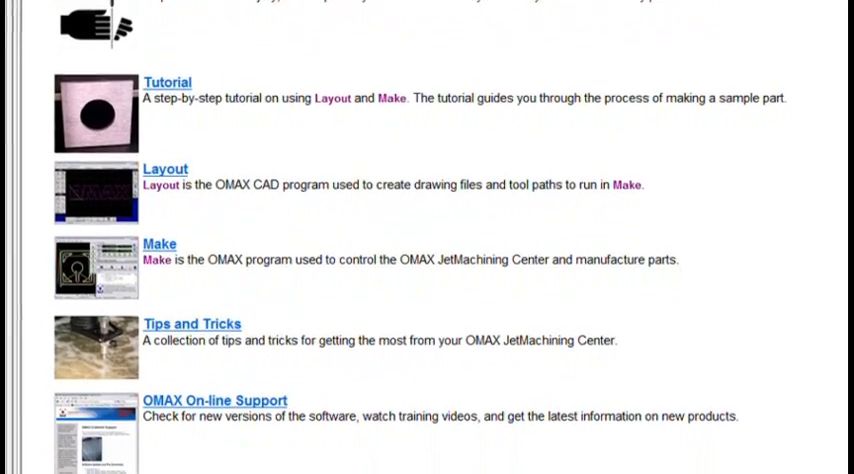
scroll("down", 3)
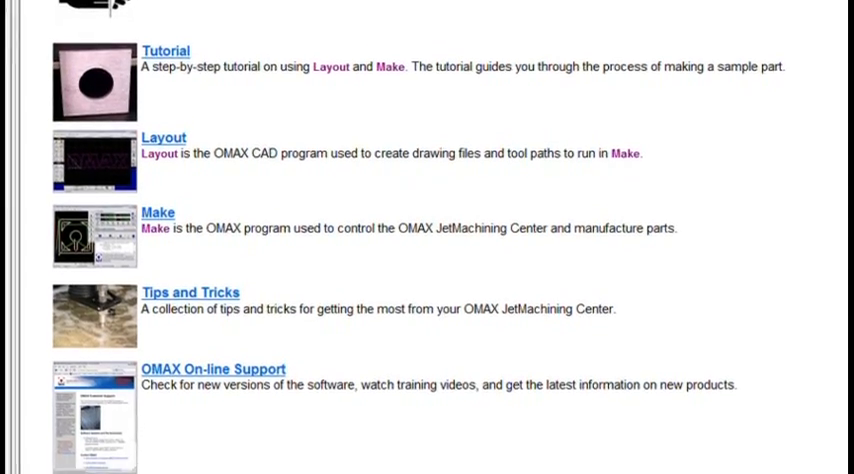
left_click(156, 212)
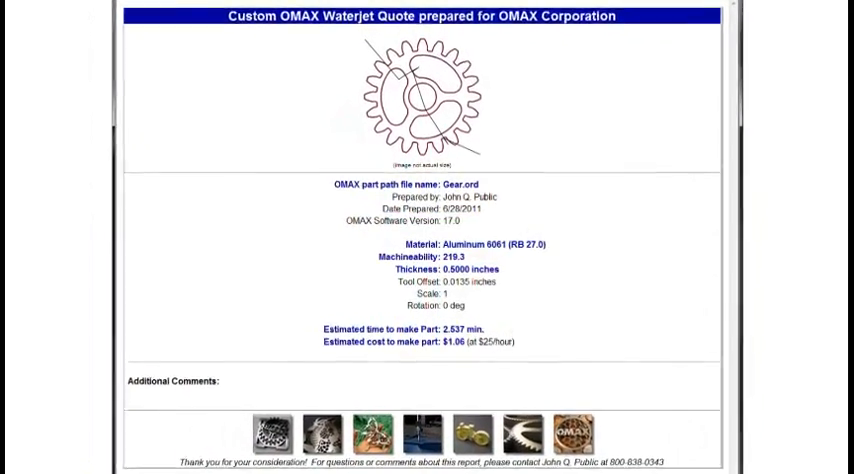
- Scroll through the Gear.ord quote report and the June 29, 2011 Make activity log entries
scroll("down", 3)
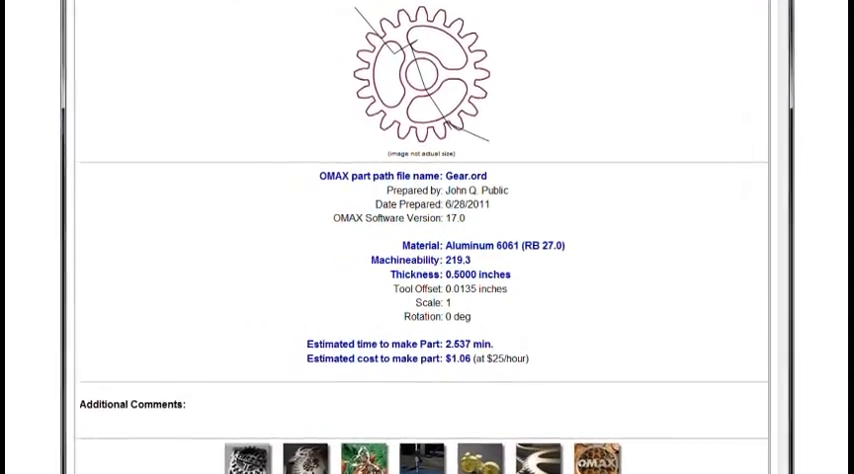
scroll("down", 3)
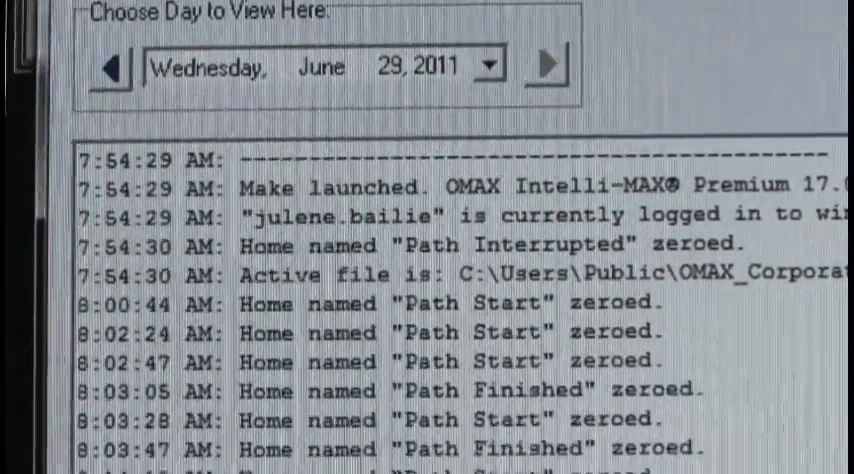
scroll("down", 3)
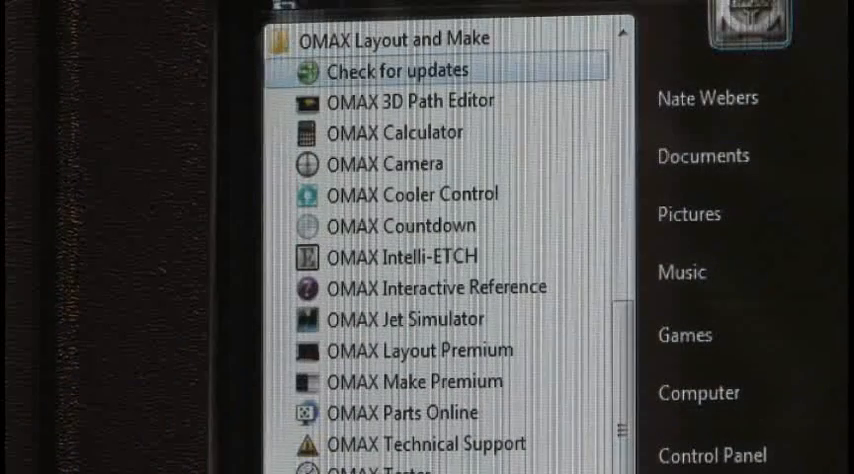
mouse_move(388, 164)
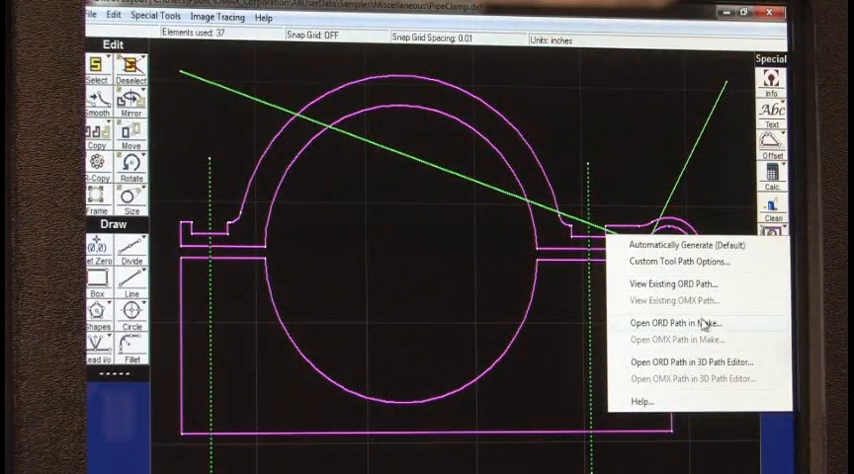
- Send the bracket's ORD tool path into Make and expand the Material list for selection
left_click(666, 322)
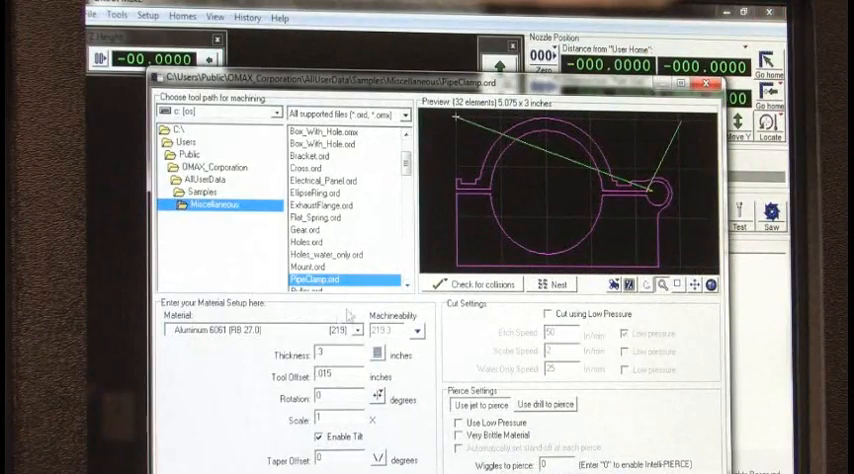
left_click(336, 332)
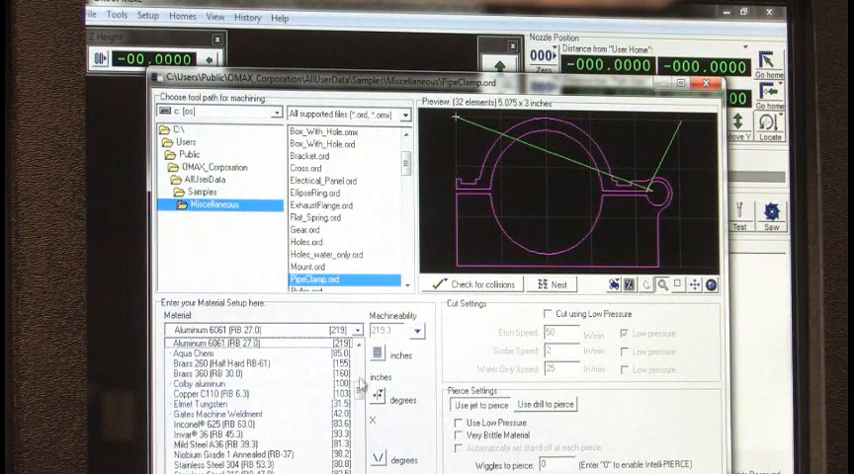